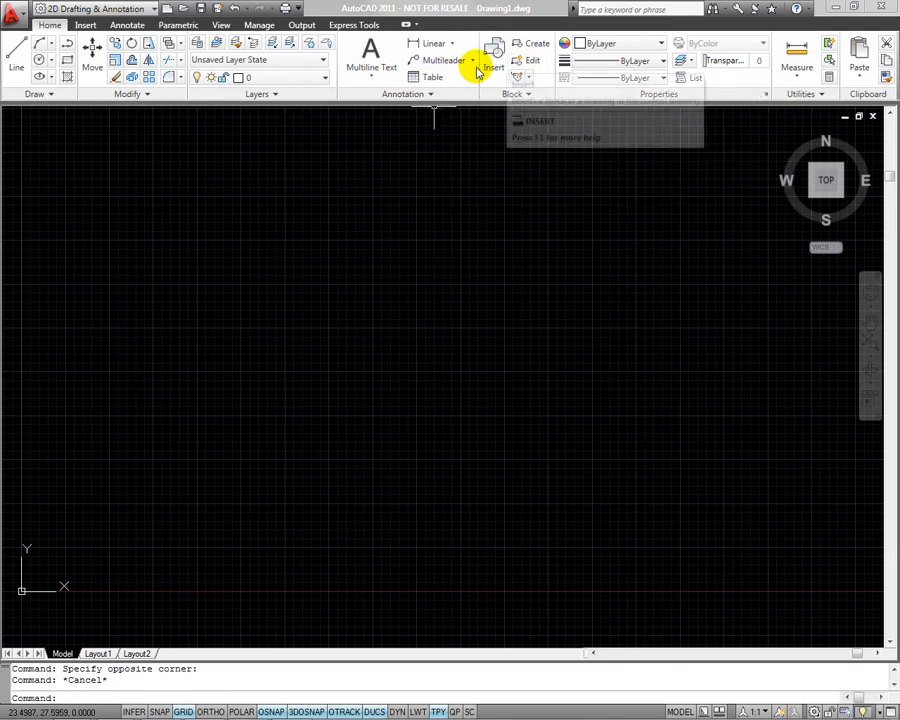
{"action": "mouse_move", "coordinate": [360, 76]}
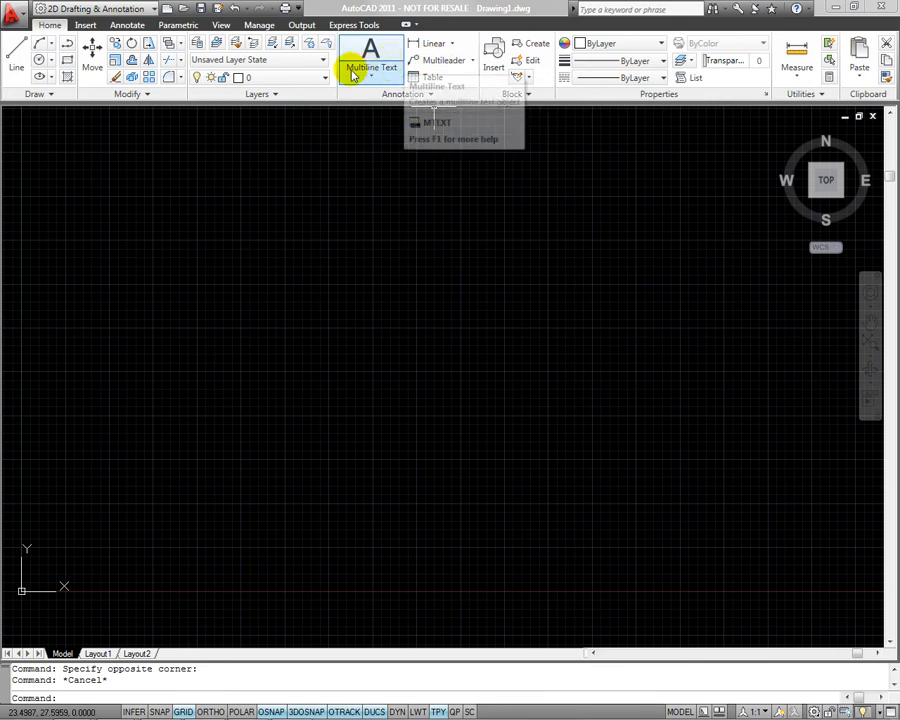
{"action": "mouse_move", "coordinate": [264, 62]}
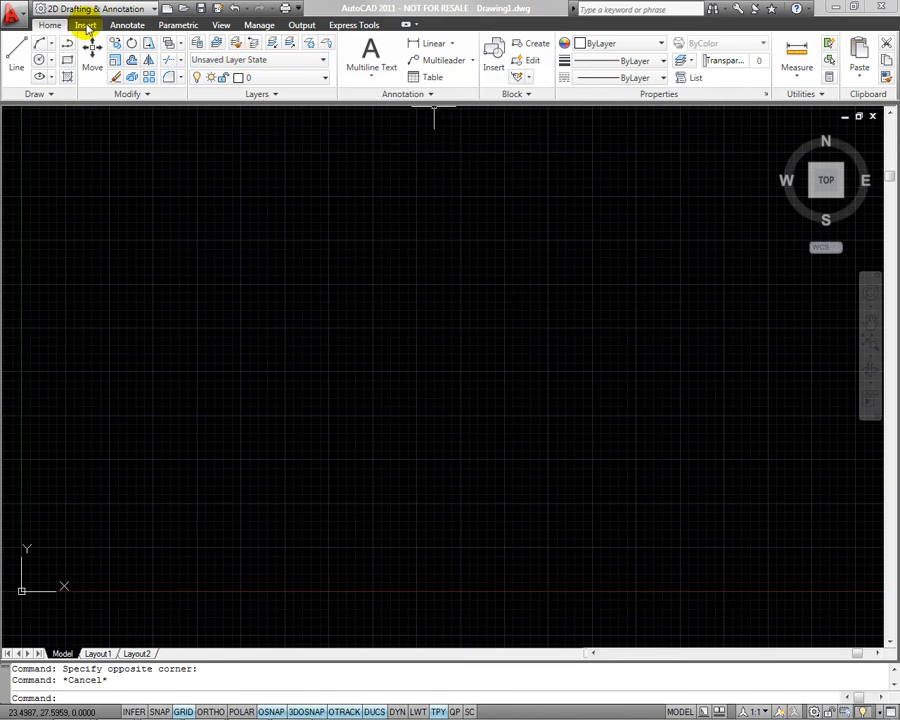
Browse the Insert and Home tabs and expand the Modify panel's extra editing tools
{"action": "left_click", "coordinate": [80, 24]}
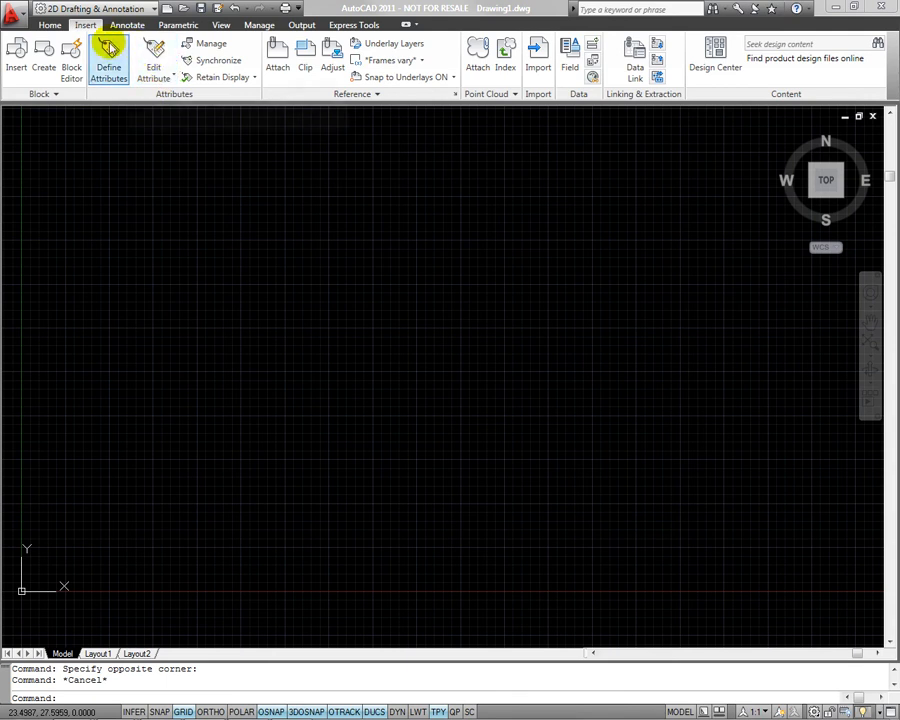
{"action": "left_click", "coordinate": [62, 24]}
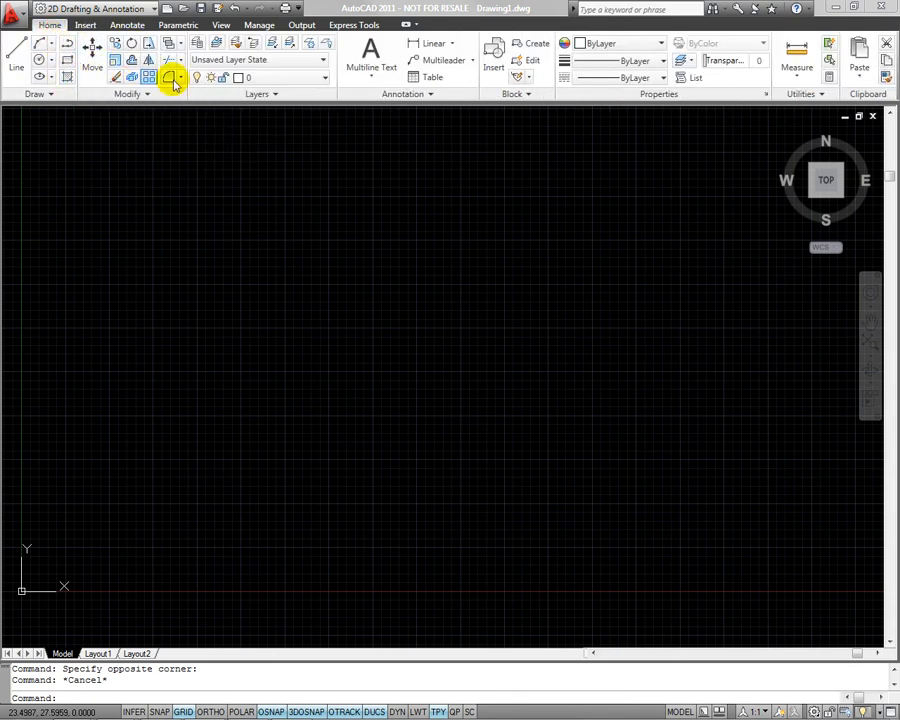
{"action": "mouse_move", "coordinate": [228, 124]}
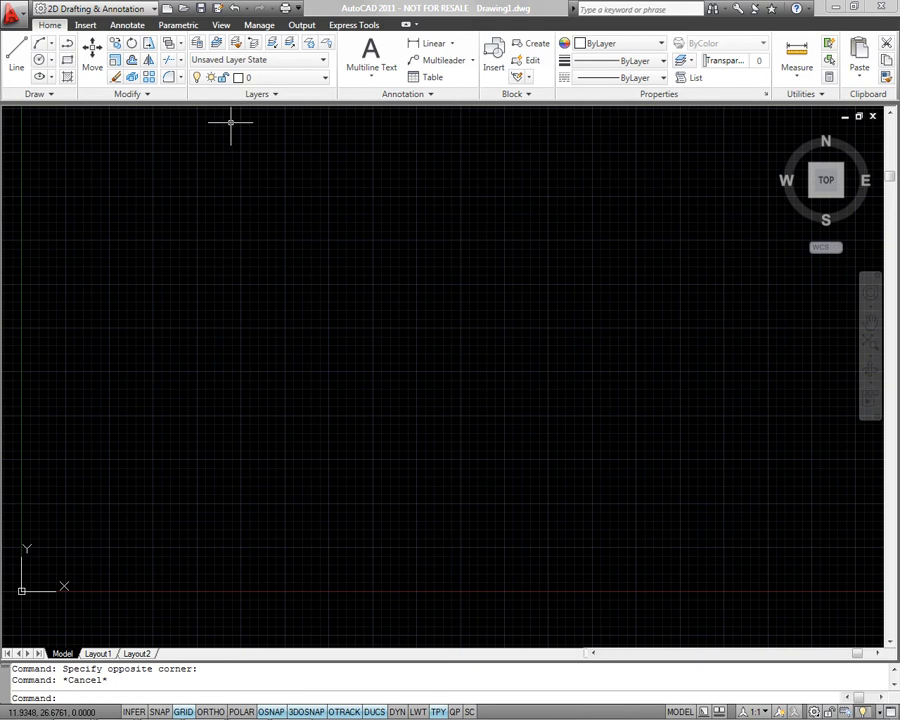
{"action": "mouse_move", "coordinate": [64, 62]}
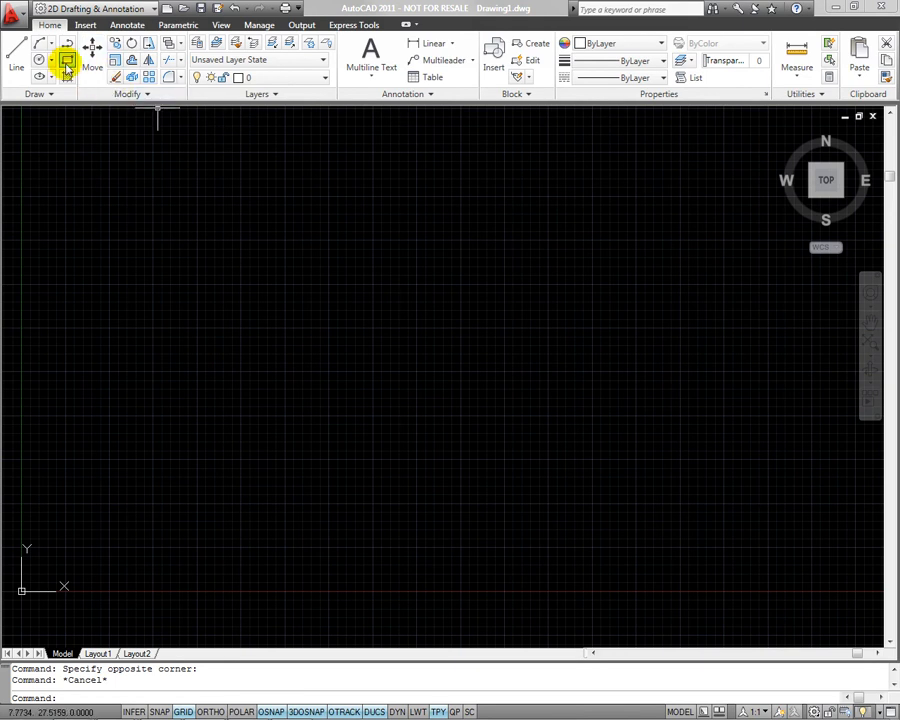
{"action": "left_click", "coordinate": [58, 62]}
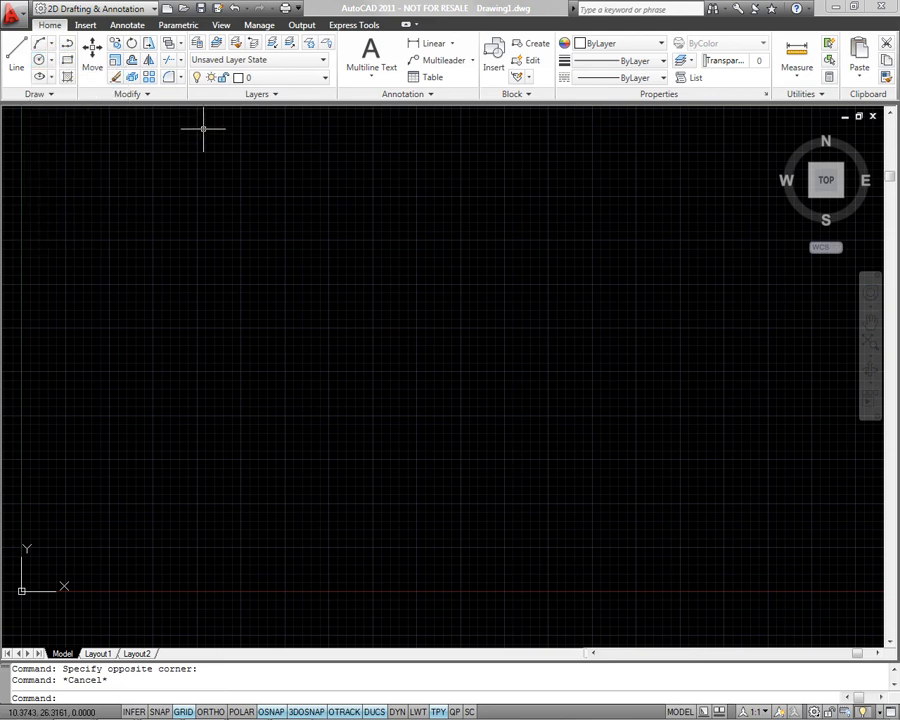
{"action": "mouse_move", "coordinate": [196, 124]}
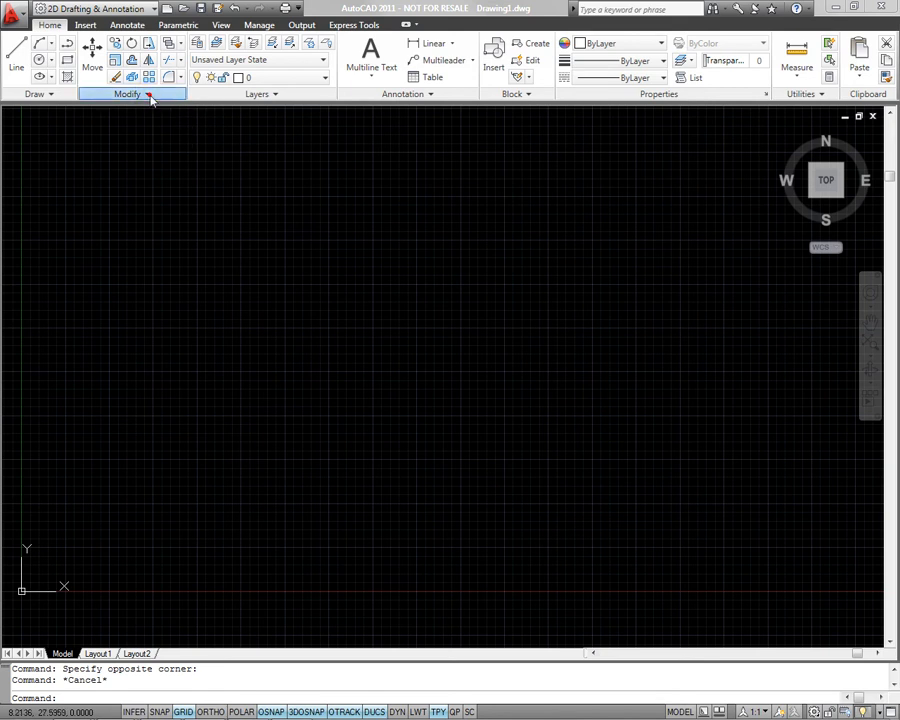
{"action": "left_click", "coordinate": [124, 96]}
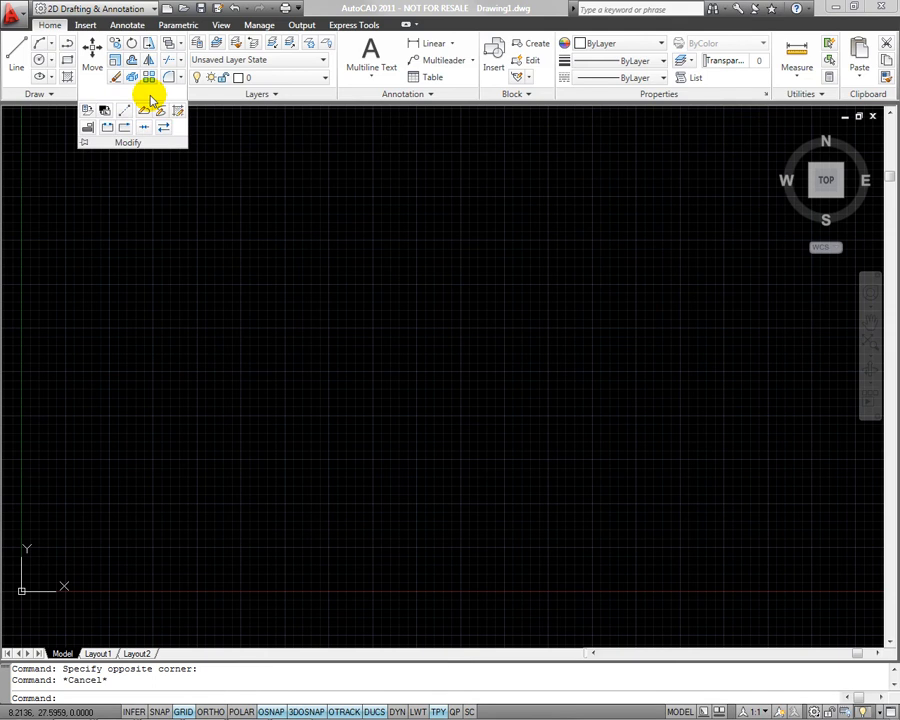
{"action": "mouse_move", "coordinate": [86, 148]}
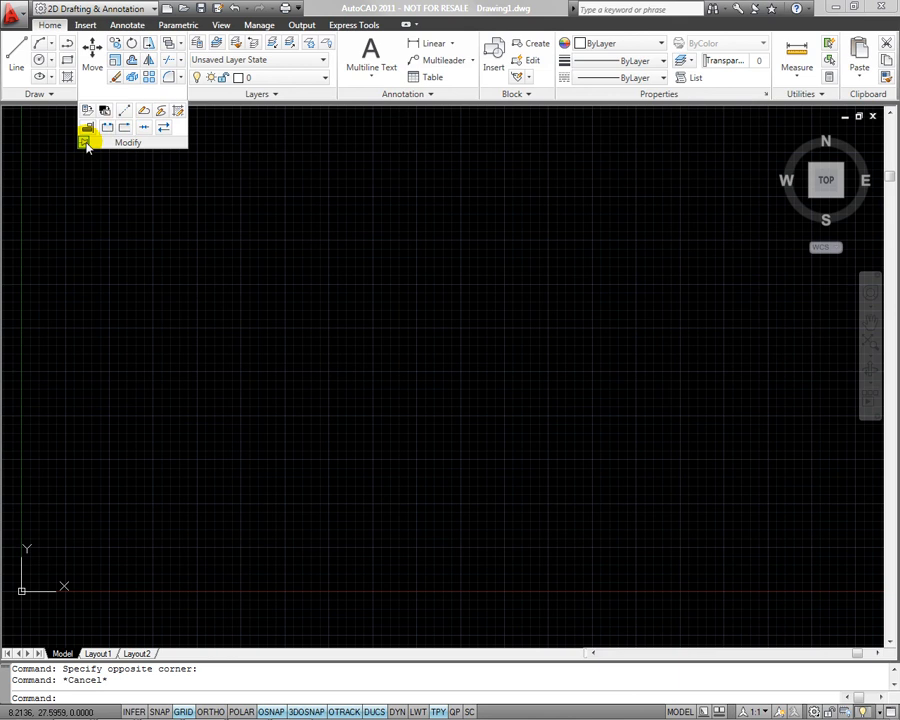
{"action": "mouse_move", "coordinate": [438, 190]}
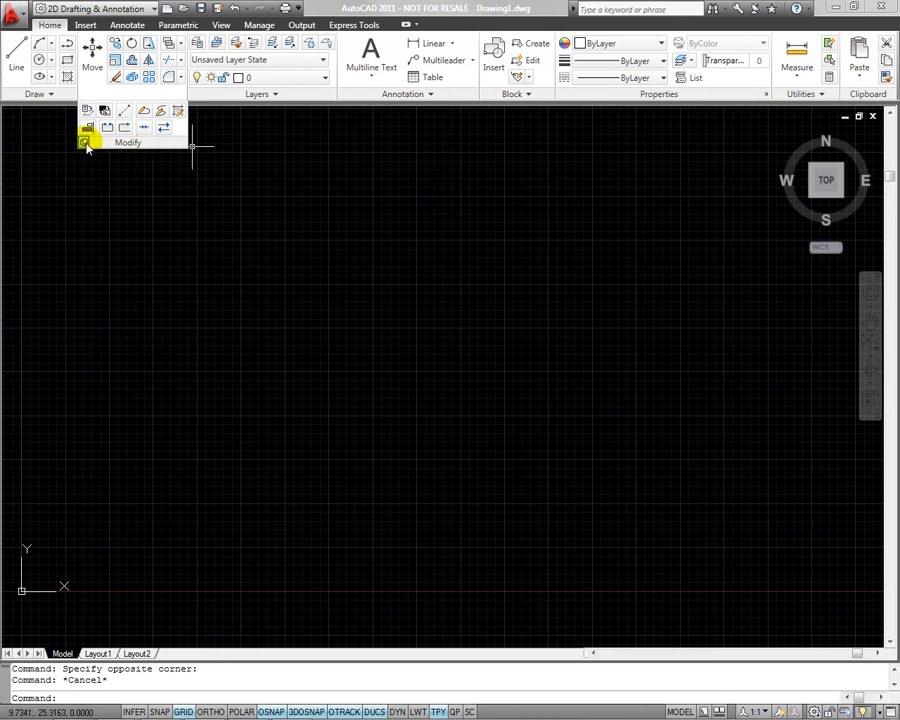
{"action": "mouse_move", "coordinate": [356, 140]}
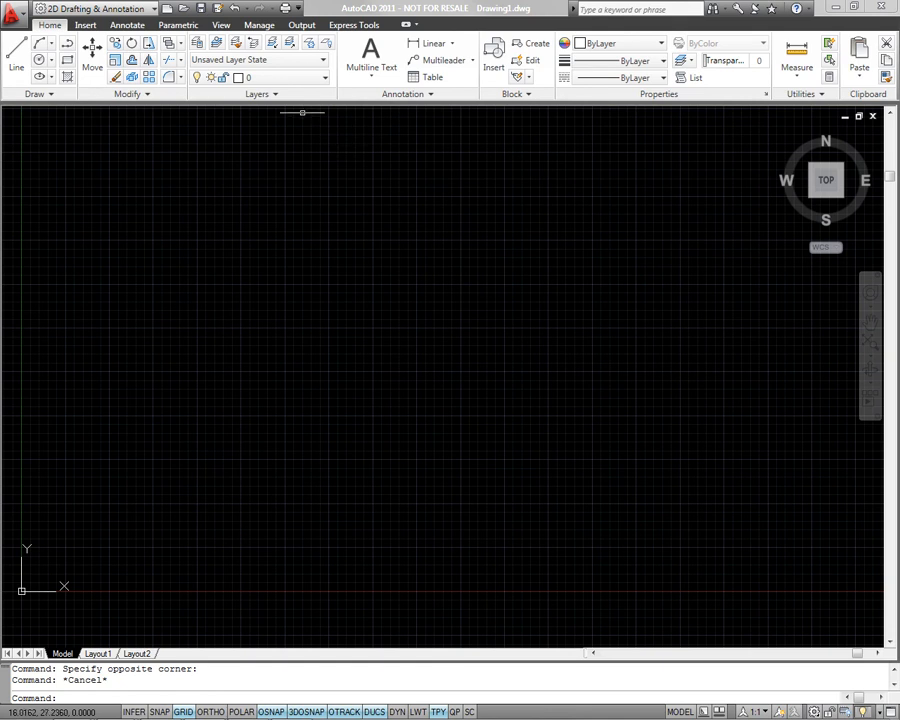
Switch to Annotate and open then close the Dimension Style Manager
{"action": "left_click", "coordinate": [128, 24]}
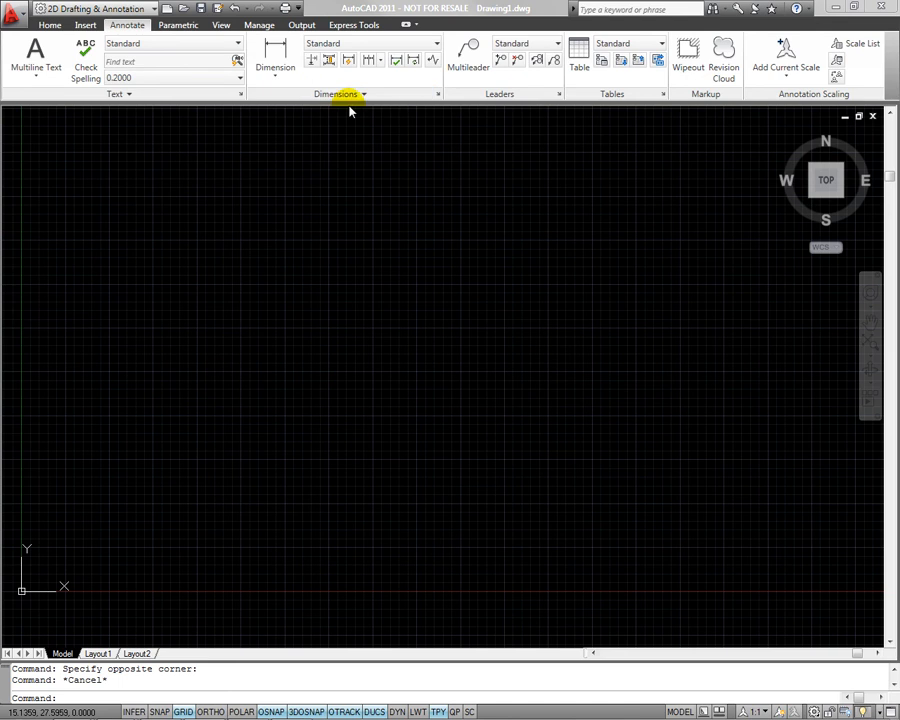
{"action": "mouse_move", "coordinate": [456, 96]}
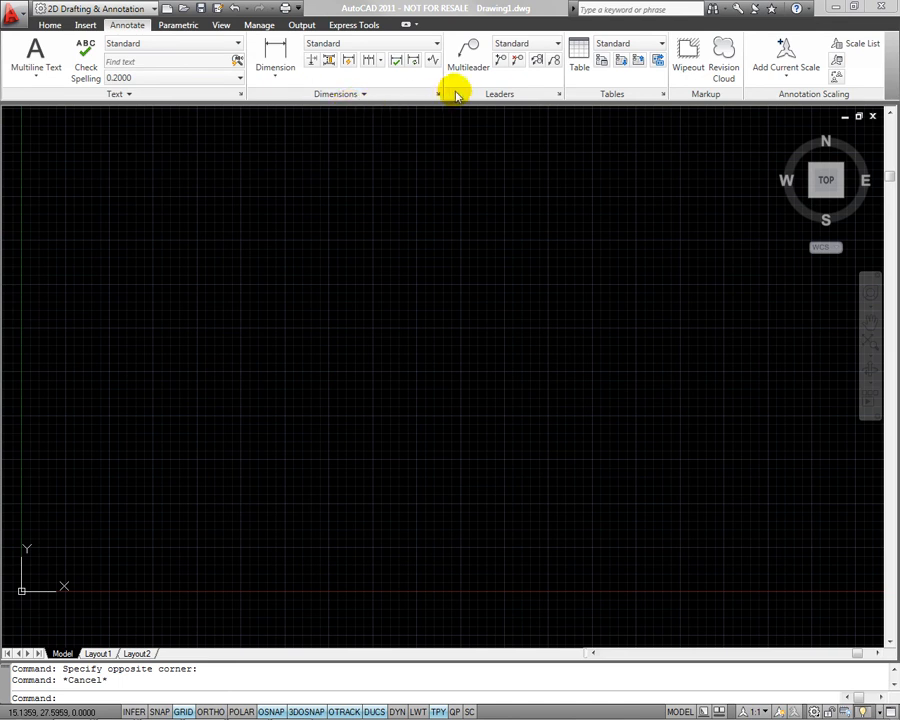
{"action": "left_click", "coordinate": [444, 94]}
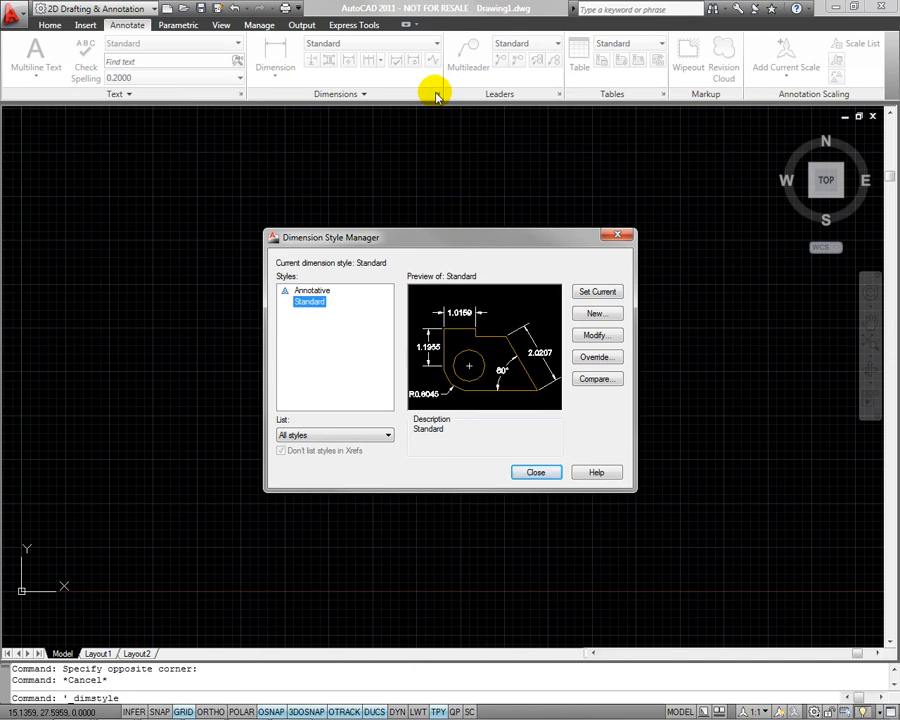
{"action": "left_click", "coordinate": [536, 472]}
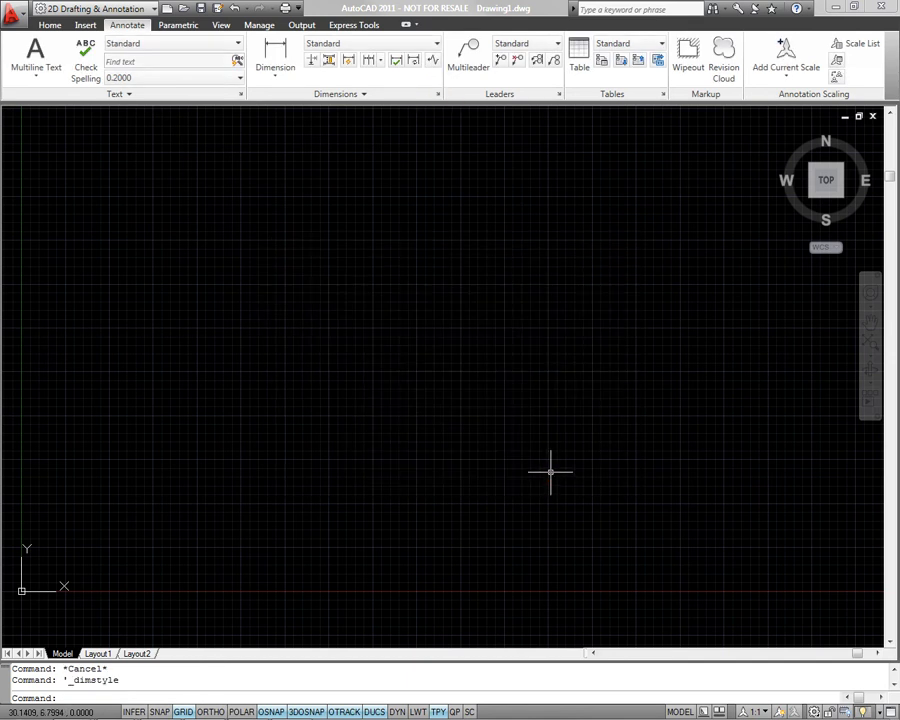
{"action": "mouse_move", "coordinate": [482, 340]}
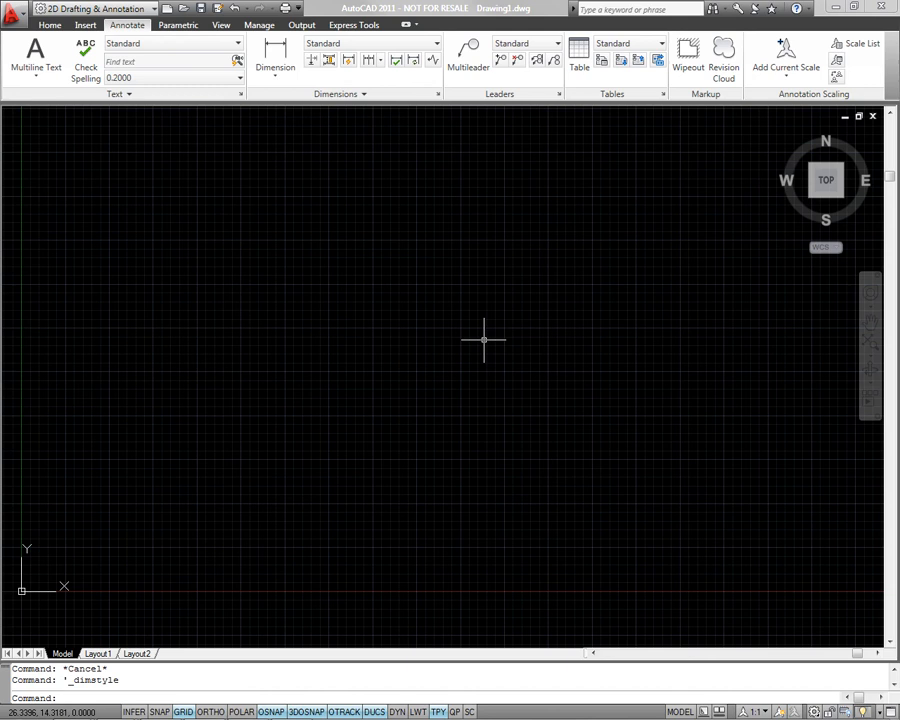
{"action": "type", "text": "h"}
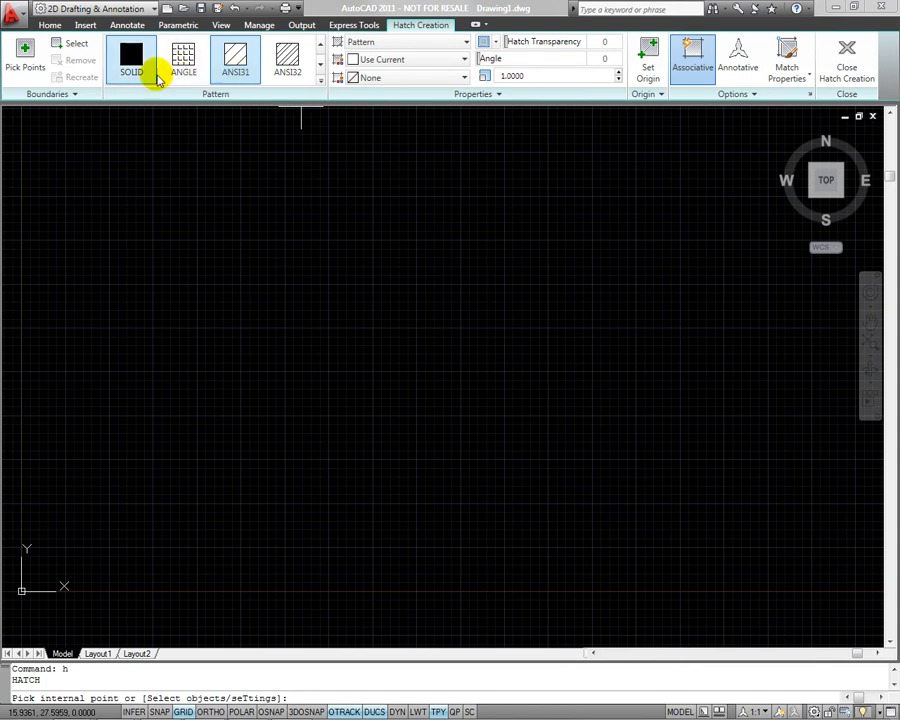
{"action": "left_click", "coordinate": [232, 58]}
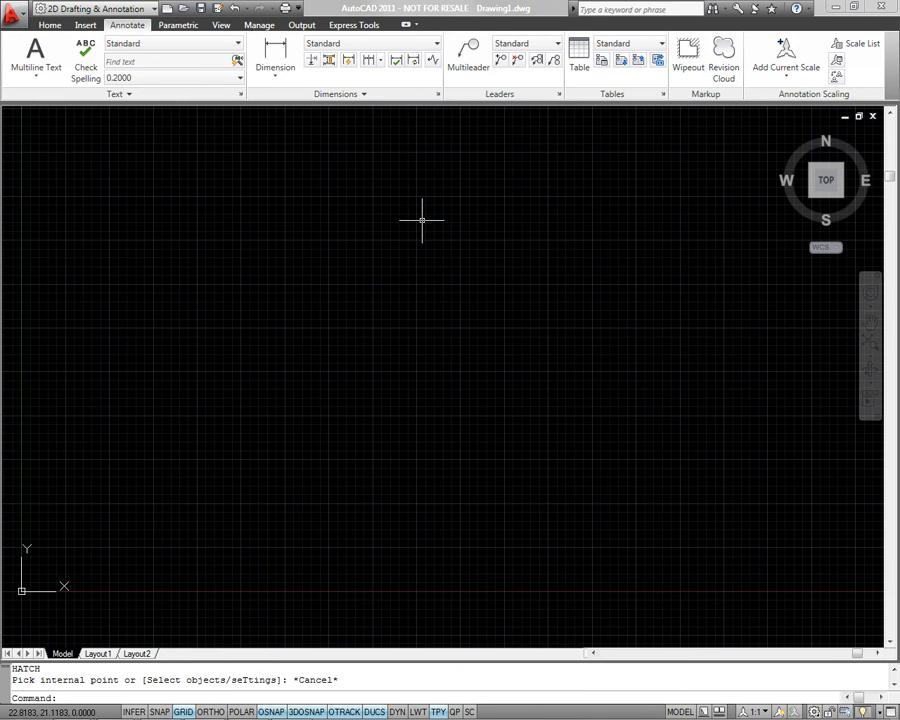
{"action": "type", "text": "ribbonclose"}
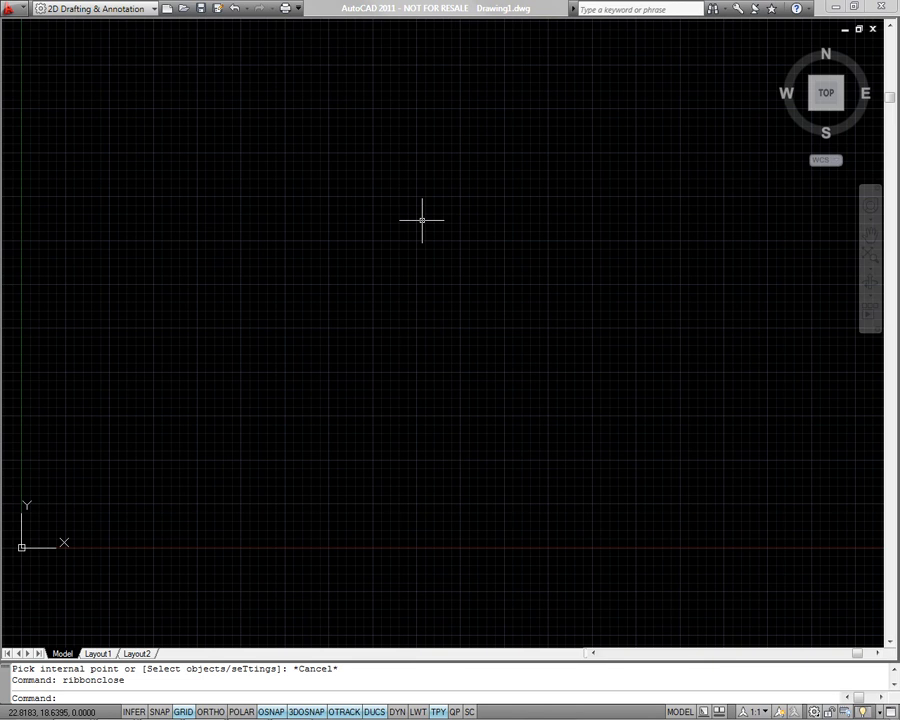
{"action": "type", "text": "ribbon"}
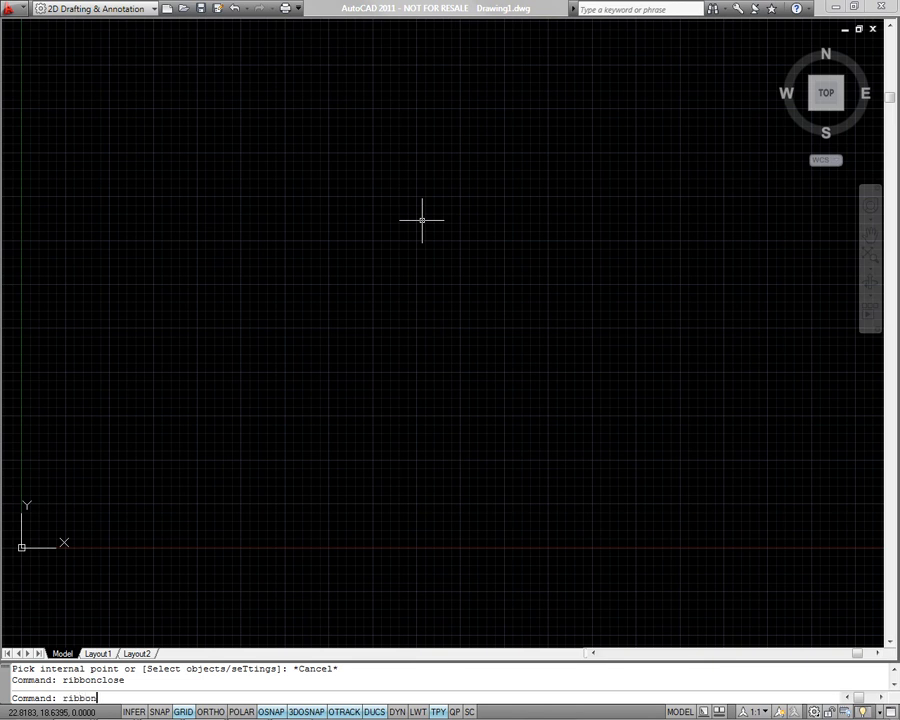
{"action": "key", "text": "Enter"}
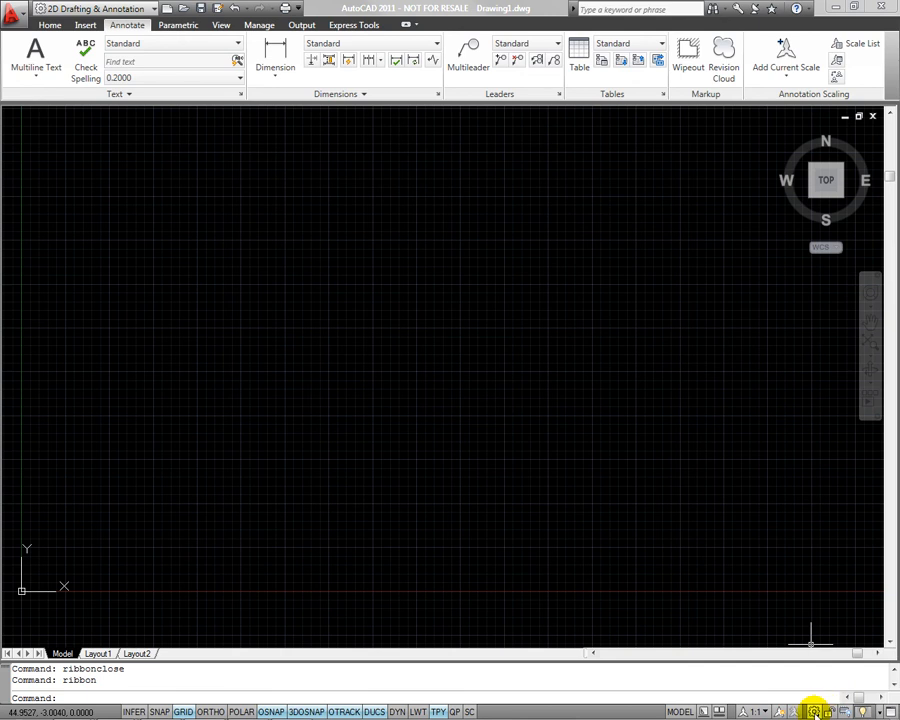
Review the workspace list and turn on the classic menu bar (MENUBAR 1)
{"action": "left_click", "coordinate": [816, 708]}
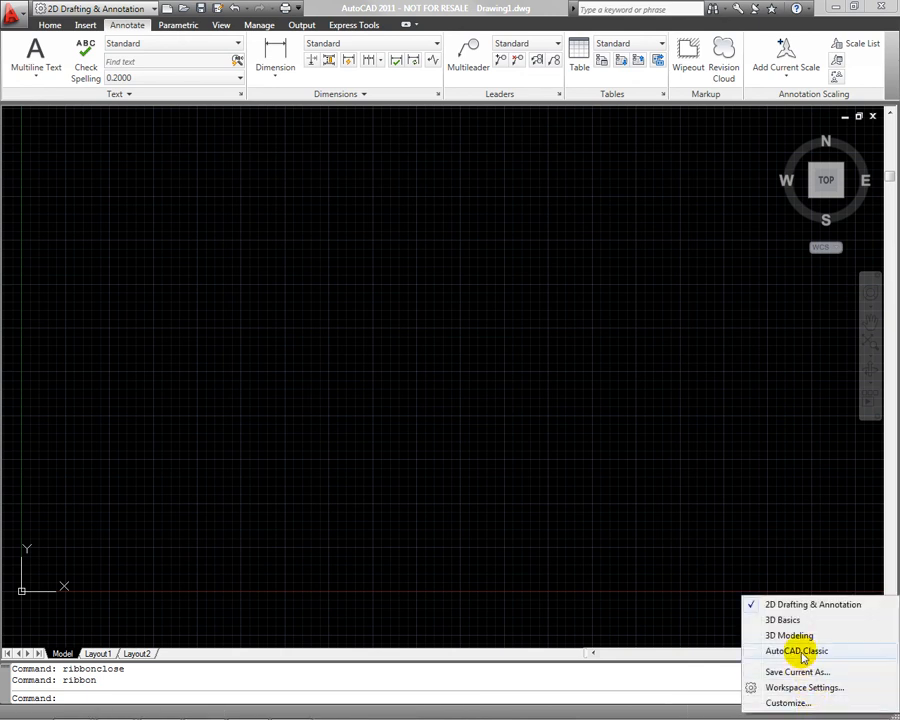
{"action": "left_click", "coordinate": [792, 652]}
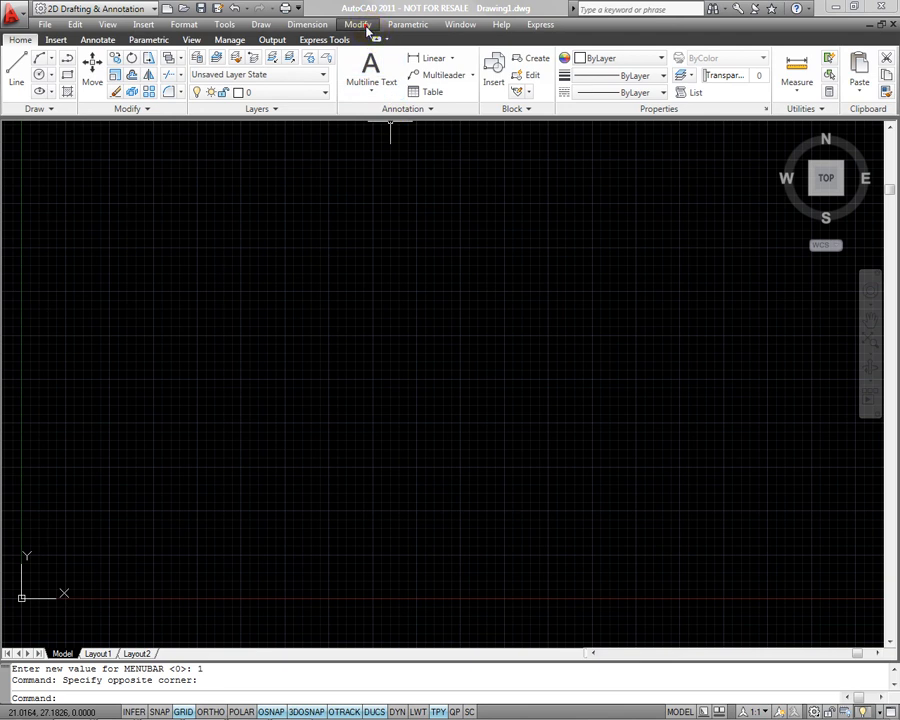
Open the Application Menu from the red A button to show file commands and recent documents
{"action": "left_click", "coordinate": [356, 24]}
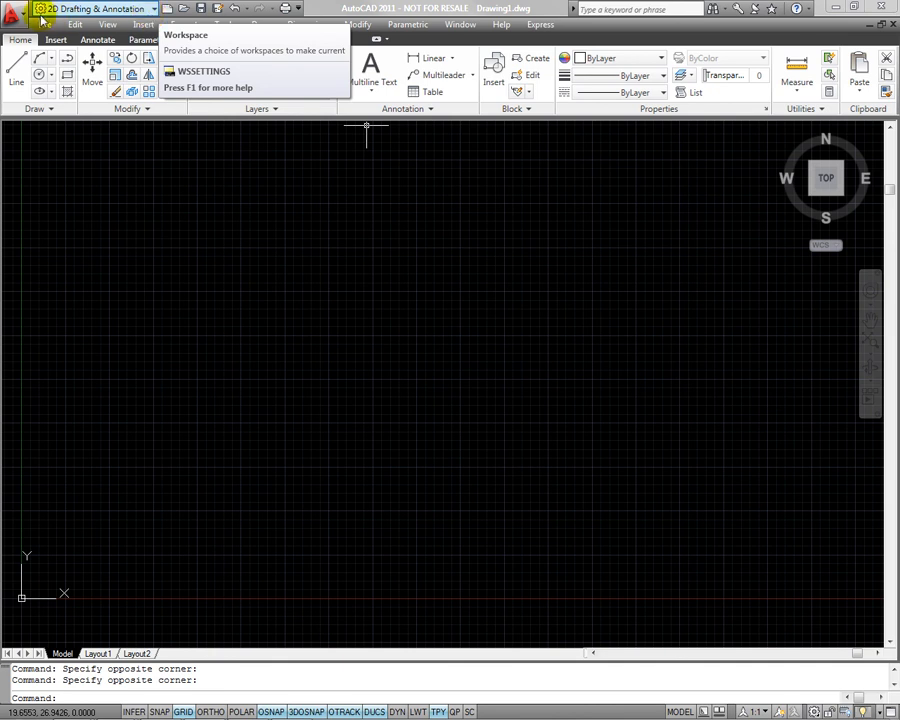
{"action": "left_click", "coordinate": [20, 12]}
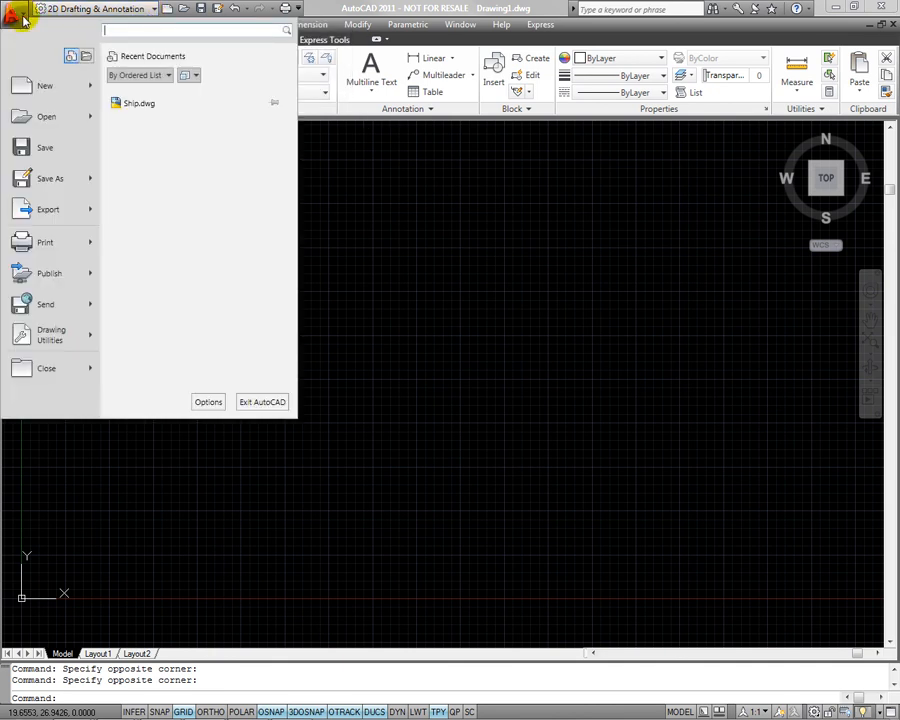